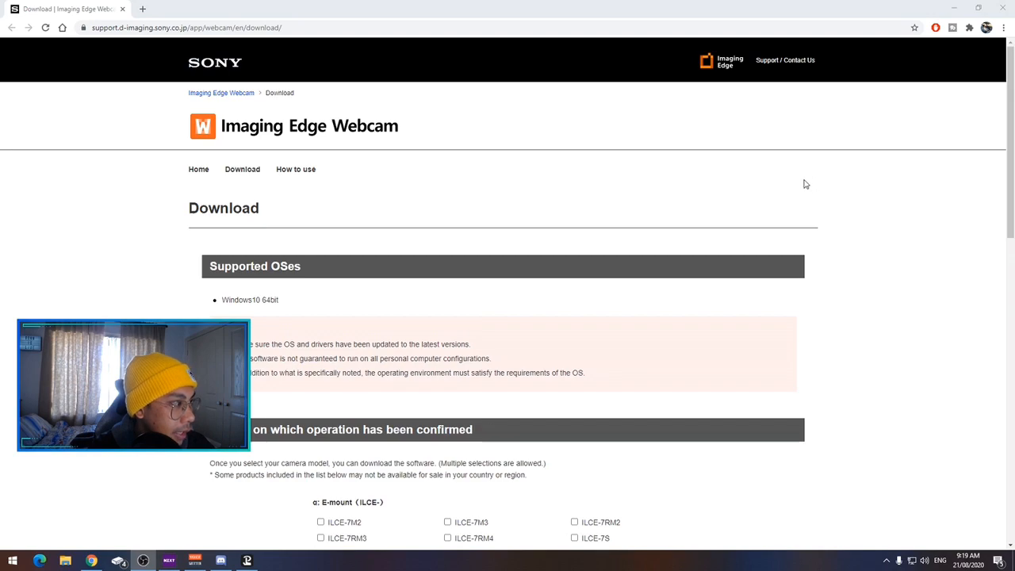
# - Select the DSC-RX100M4 model on Sony's page and download the Imaging Edge Webcam installer
pyautogui.scroll(-3)
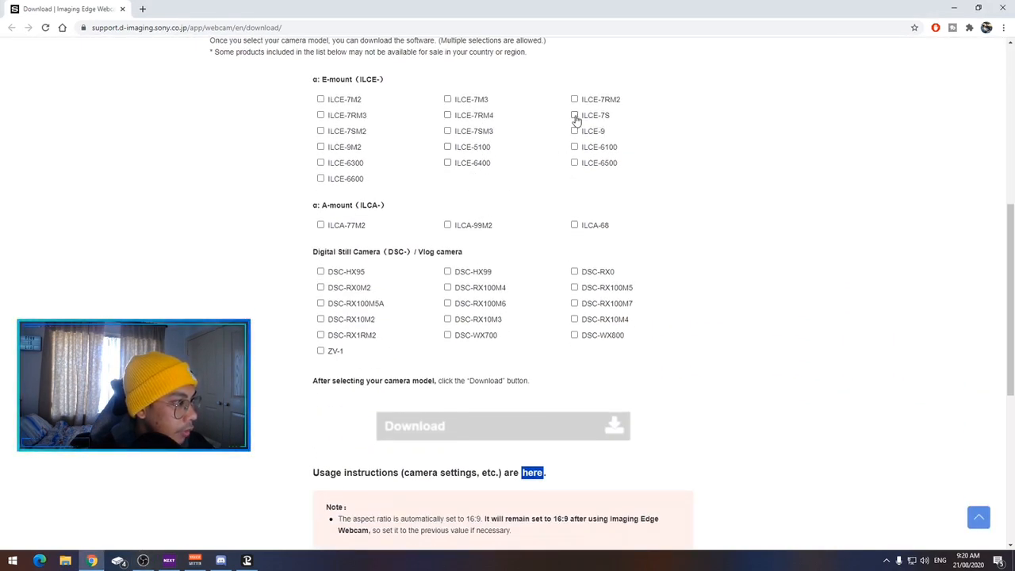
pyautogui.click(447, 287)
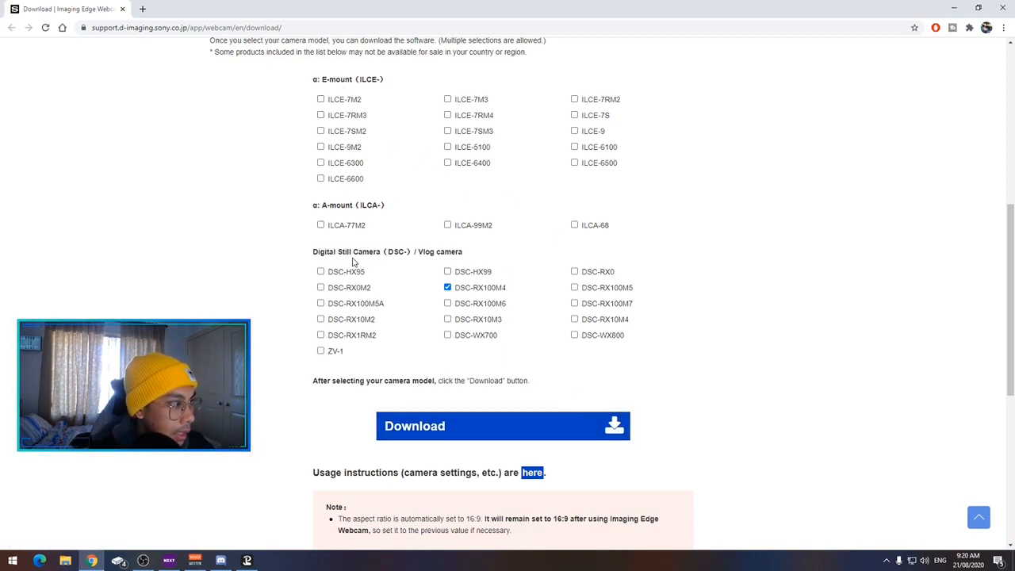
pyautogui.moveTo(574, 426)
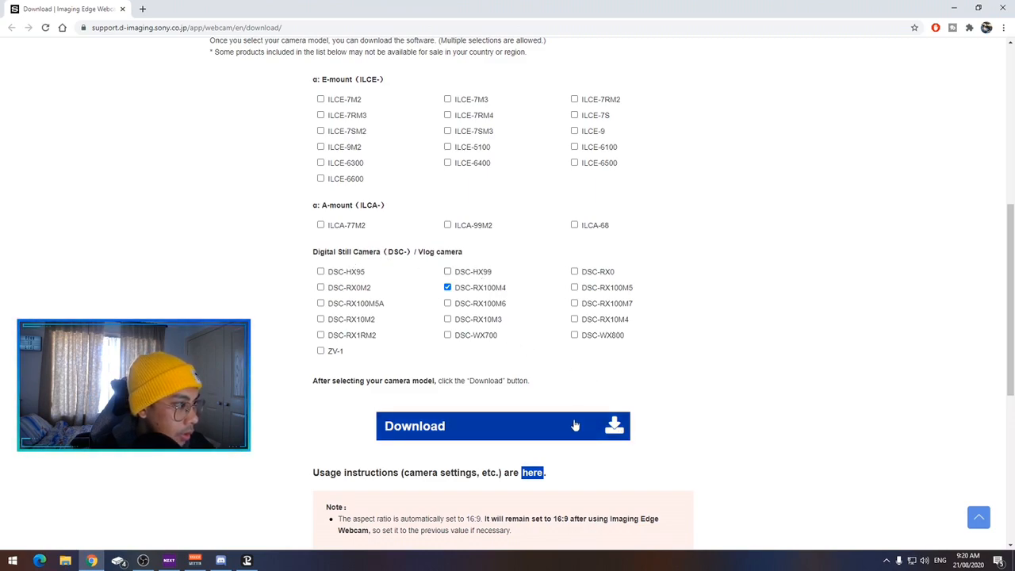
pyautogui.click(503, 426)
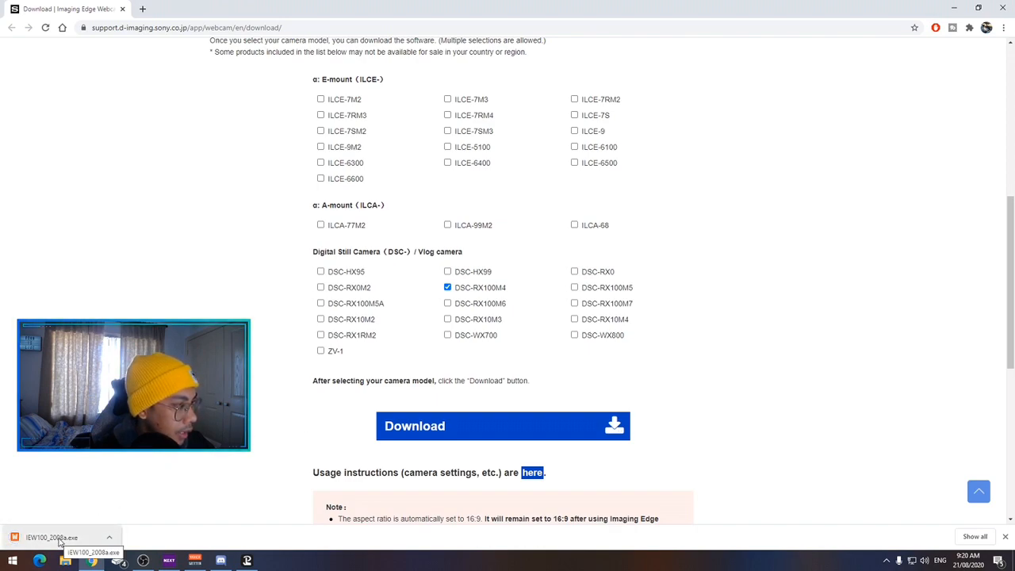
# - Run the Imaging Edge Webcam installer, accept the license, and approve the Sony camera driver
pyautogui.click(52, 537)
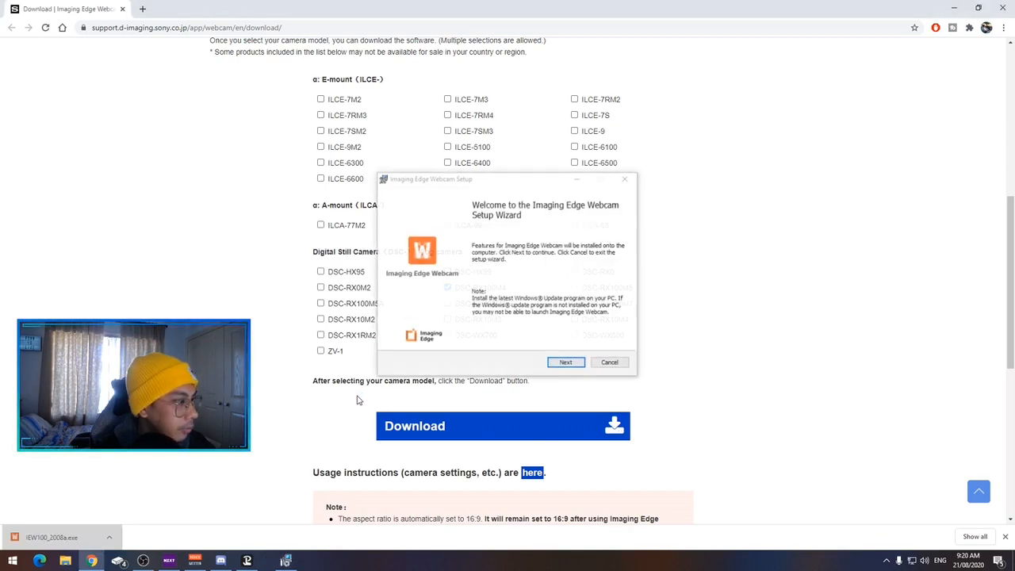
pyautogui.click(567, 362)
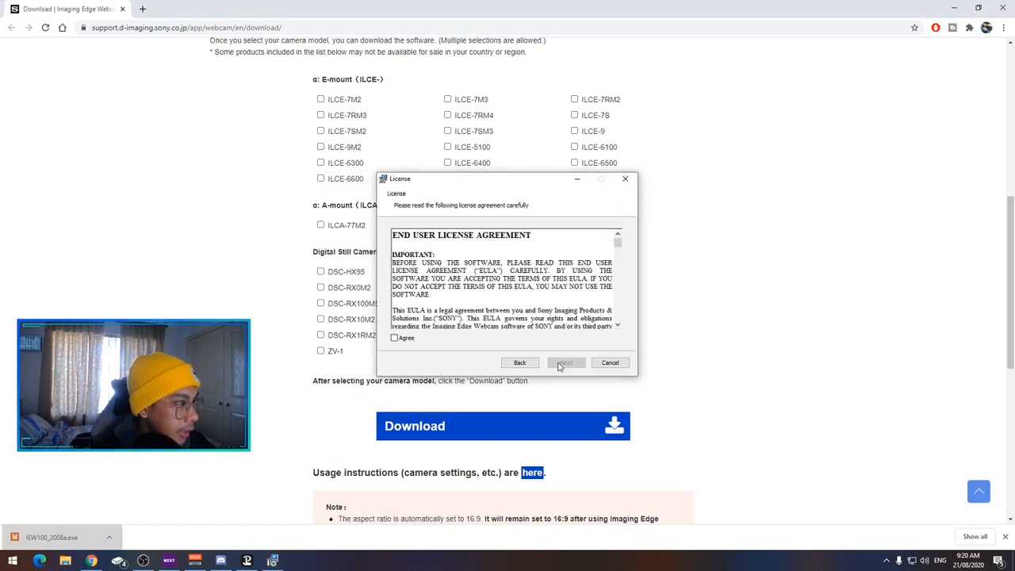
pyautogui.click(566, 363)
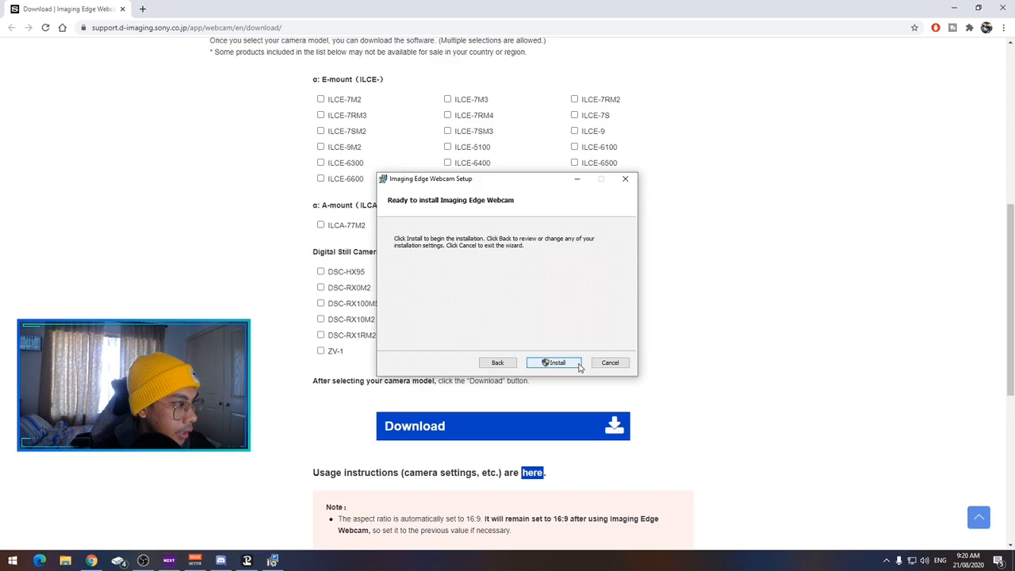
pyautogui.click(555, 362)
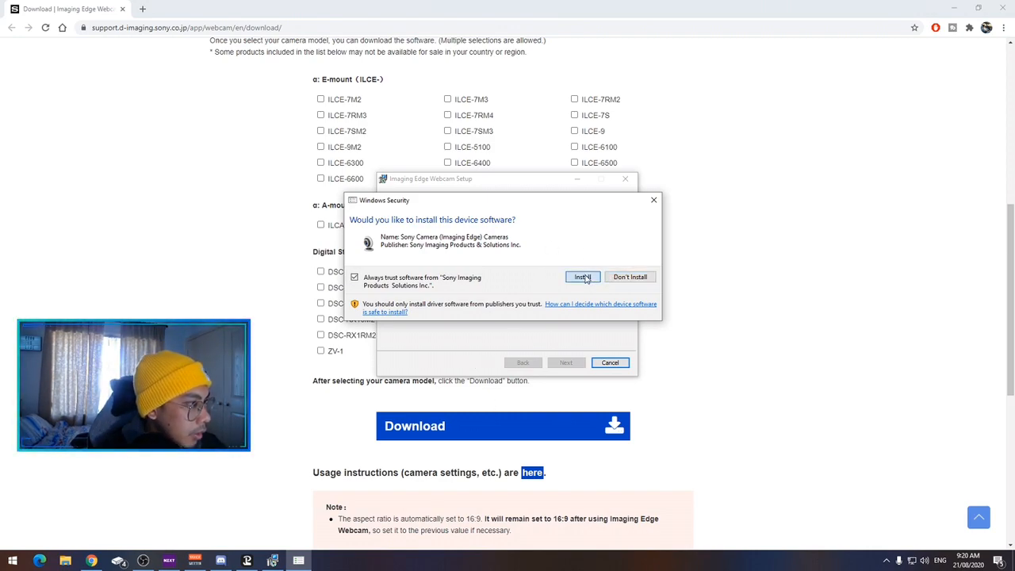
pyautogui.click(584, 276)
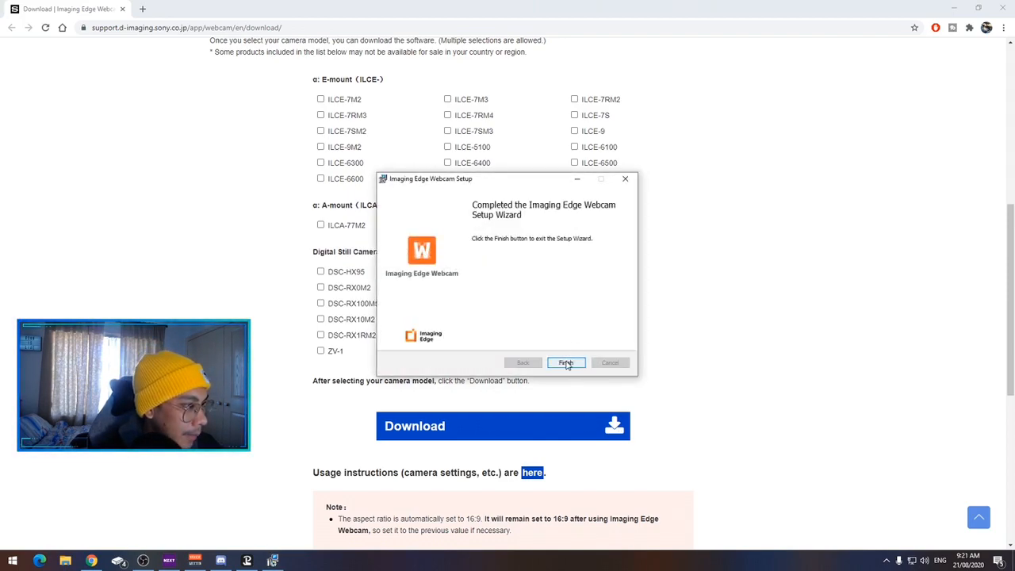
# - Finish the setup wizard and choose Sony Camera (Imaging Edge) in Zoom's video settings
pyautogui.click(567, 363)
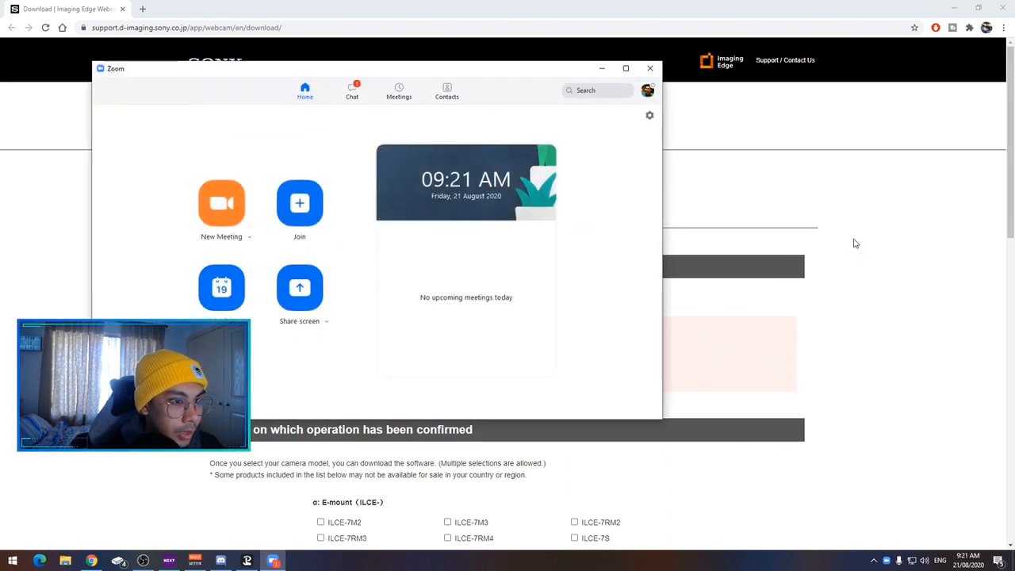
pyautogui.click(650, 115)
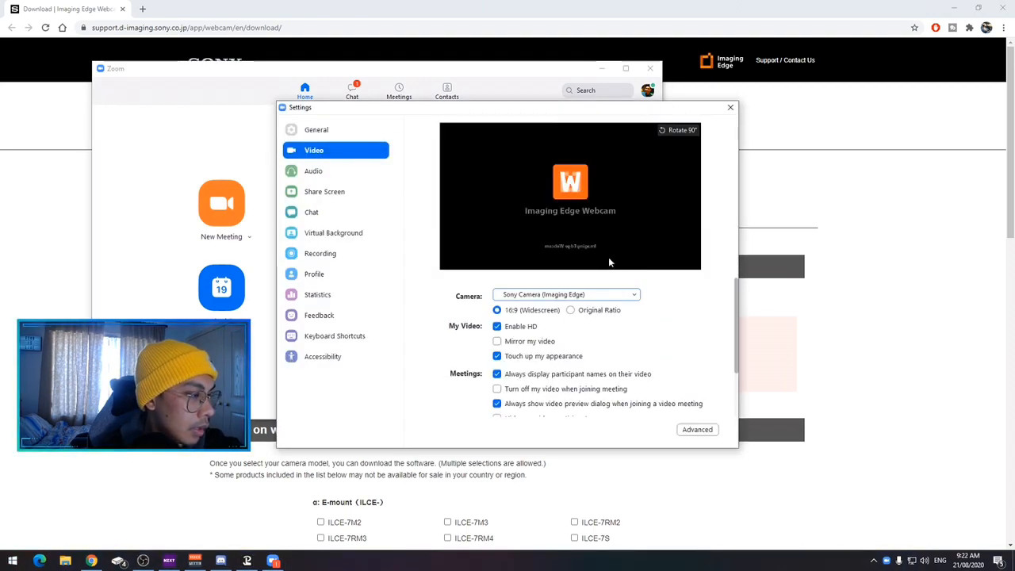